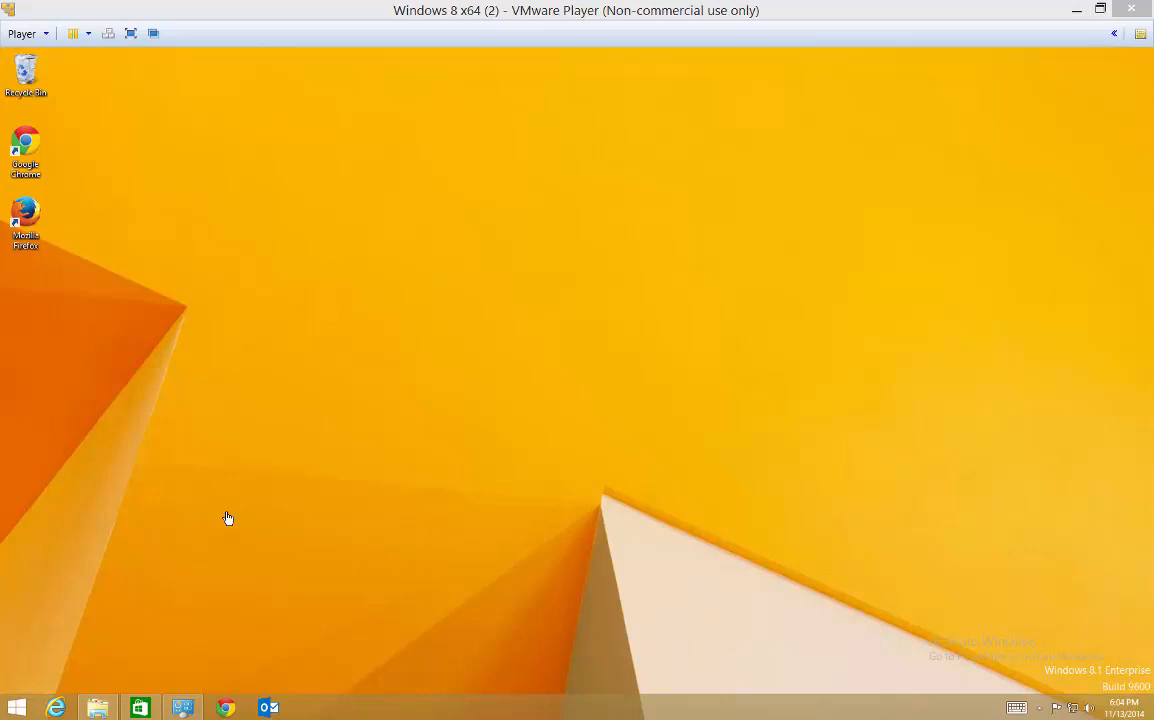
mouse_move(206, 568)
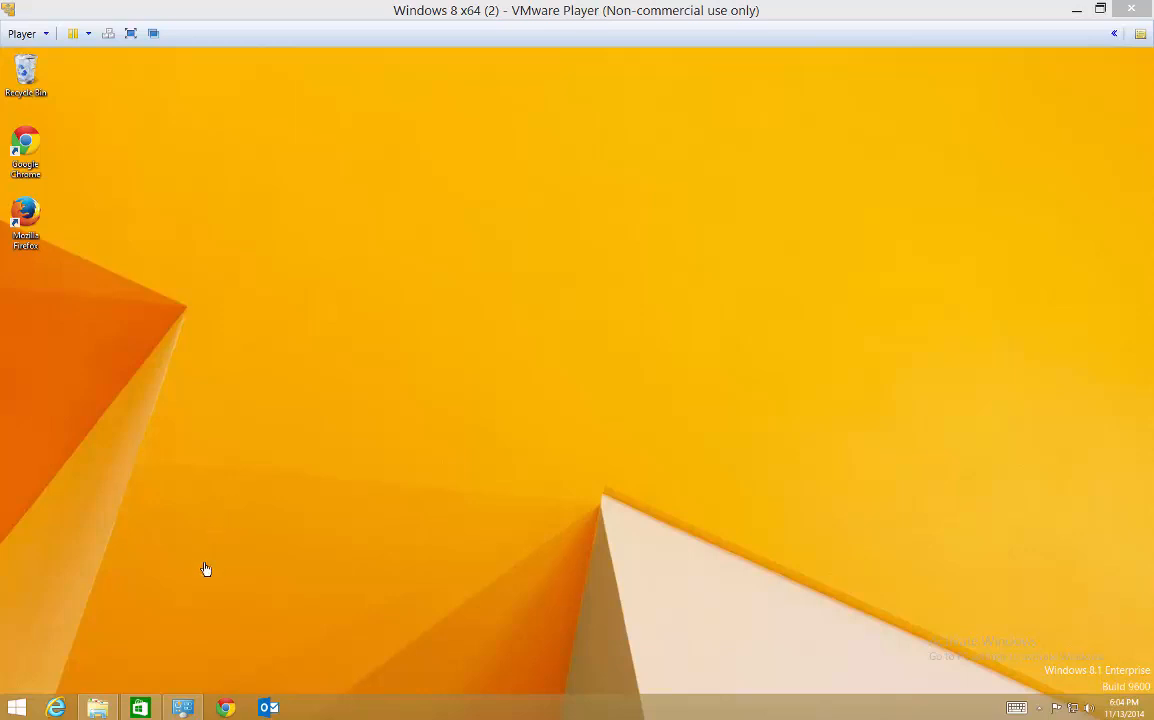
mouse_move(248, 520)
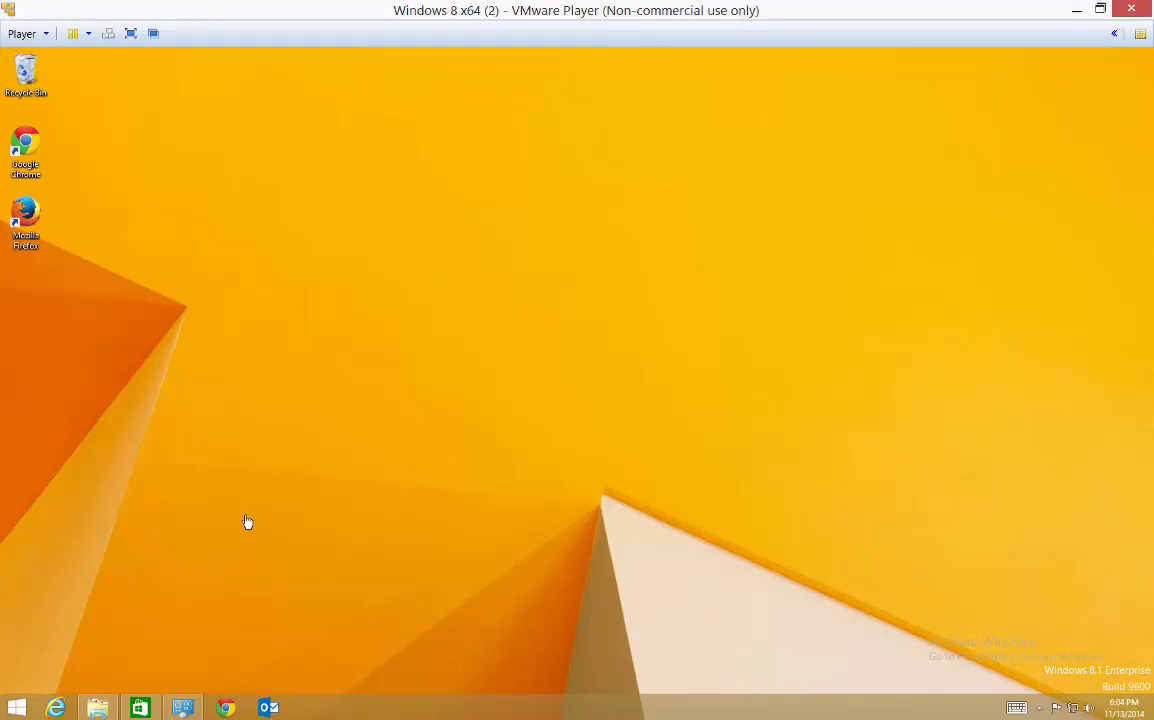
mouse_move(148, 696)
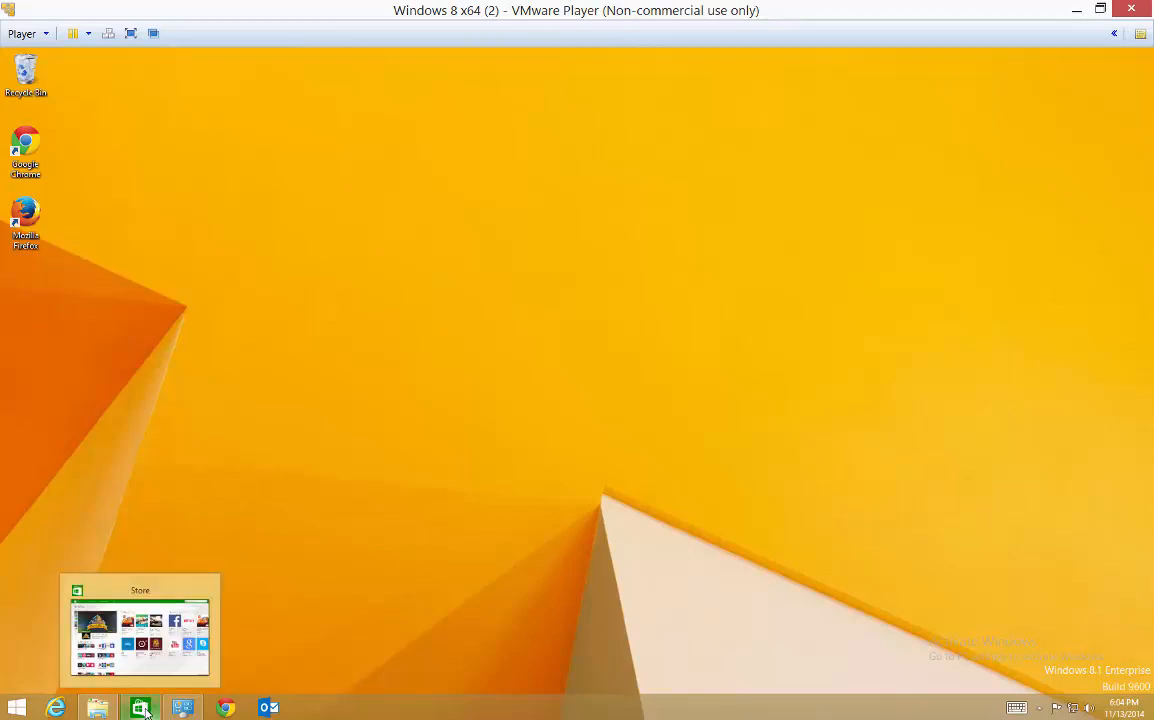
- Search the Store home page for 'dropbox' and show the matching apps
left_click(140, 708)
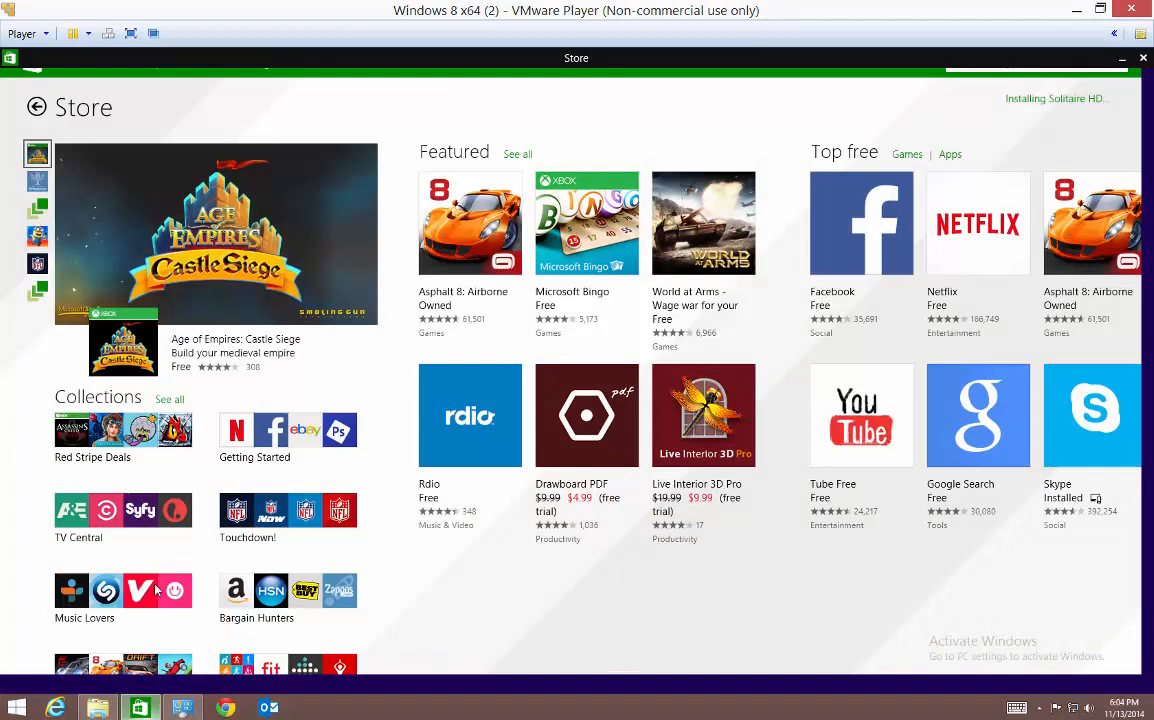
mouse_move(150, 136)
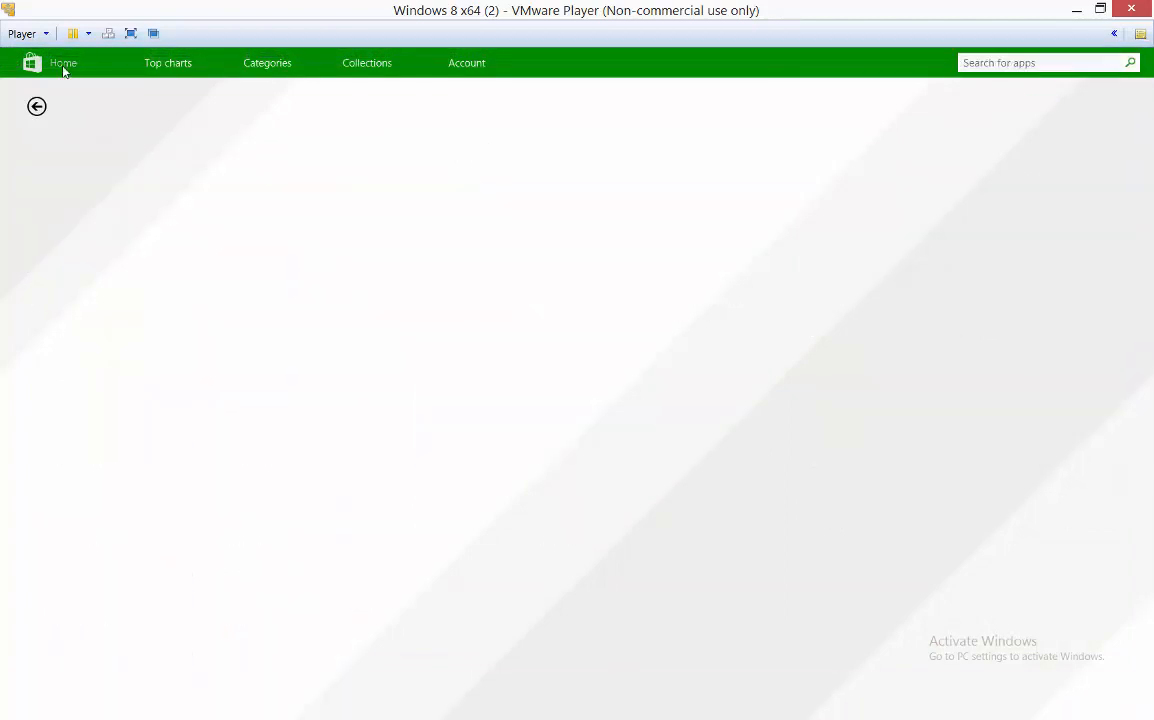
left_click(64, 62)
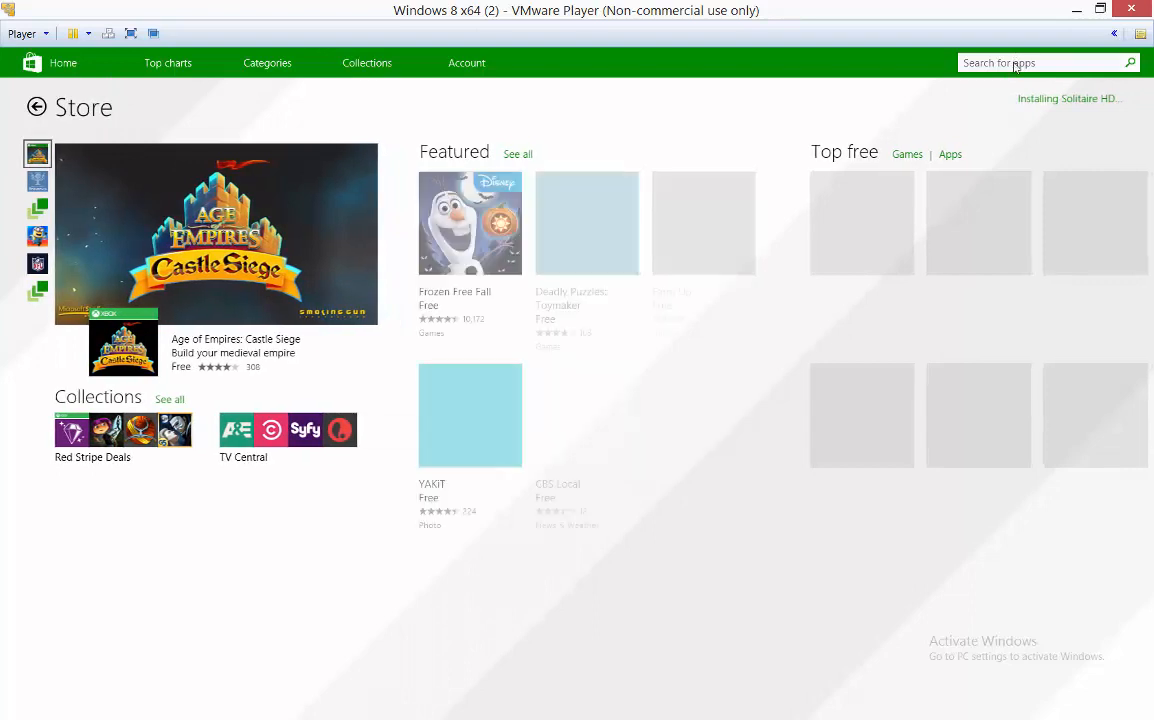
left_click(1038, 62)
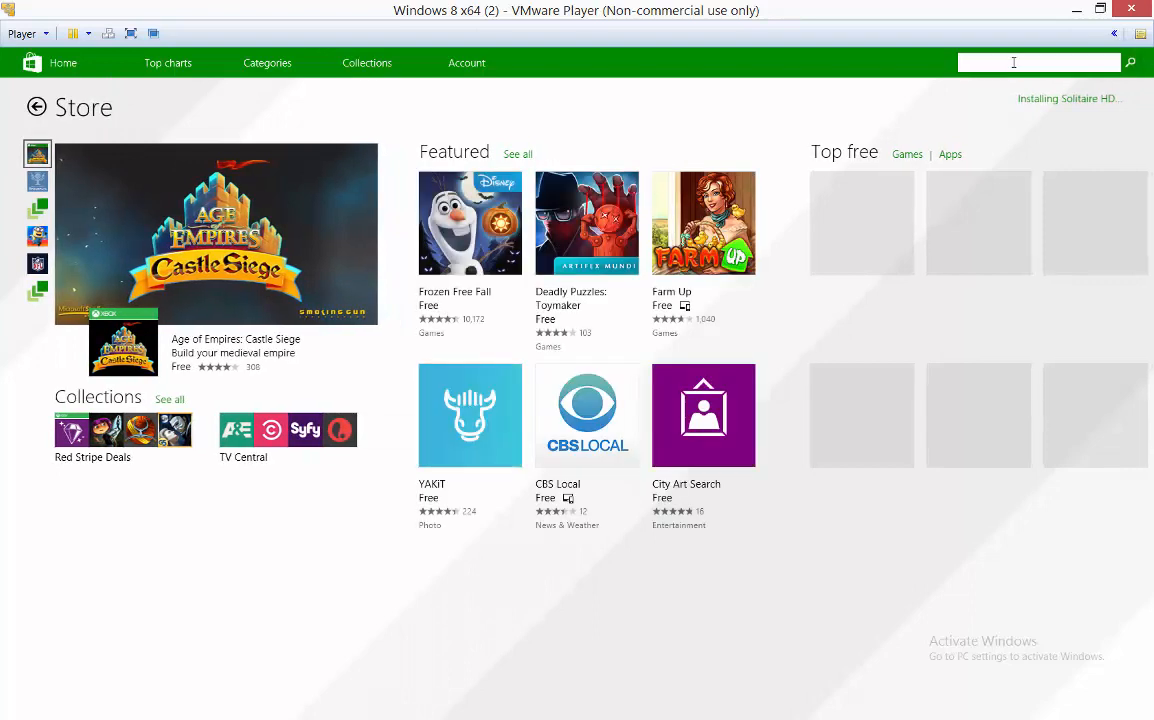
type("dropb")
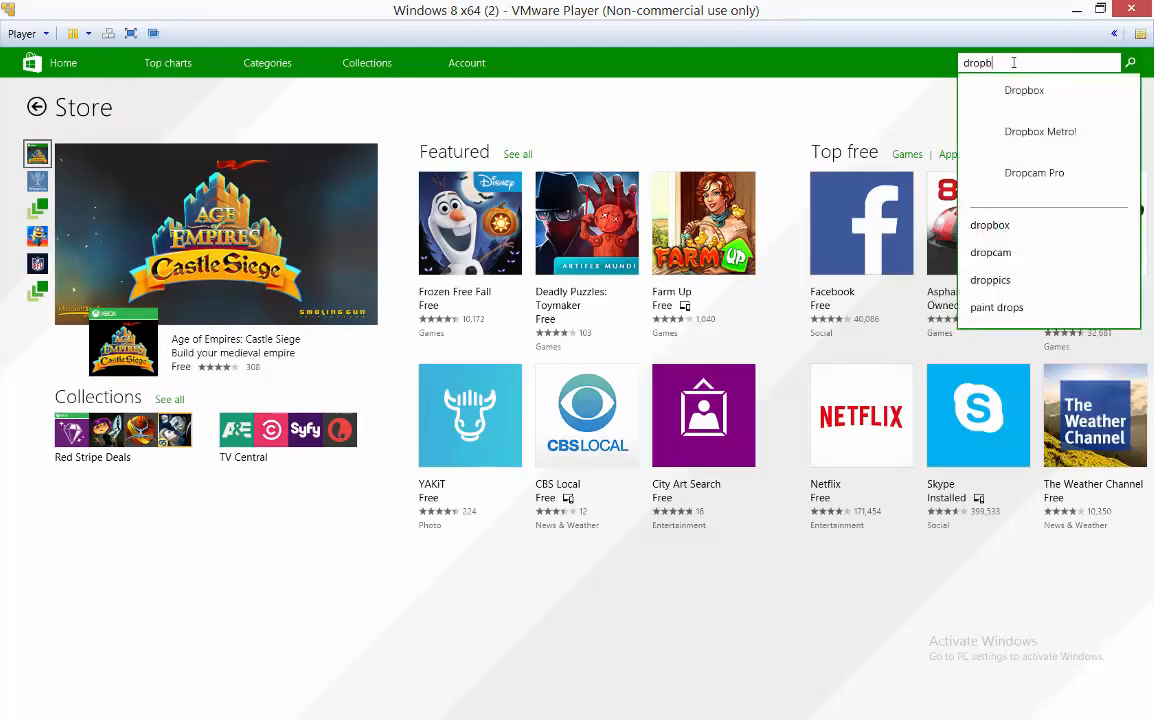
type("ox")
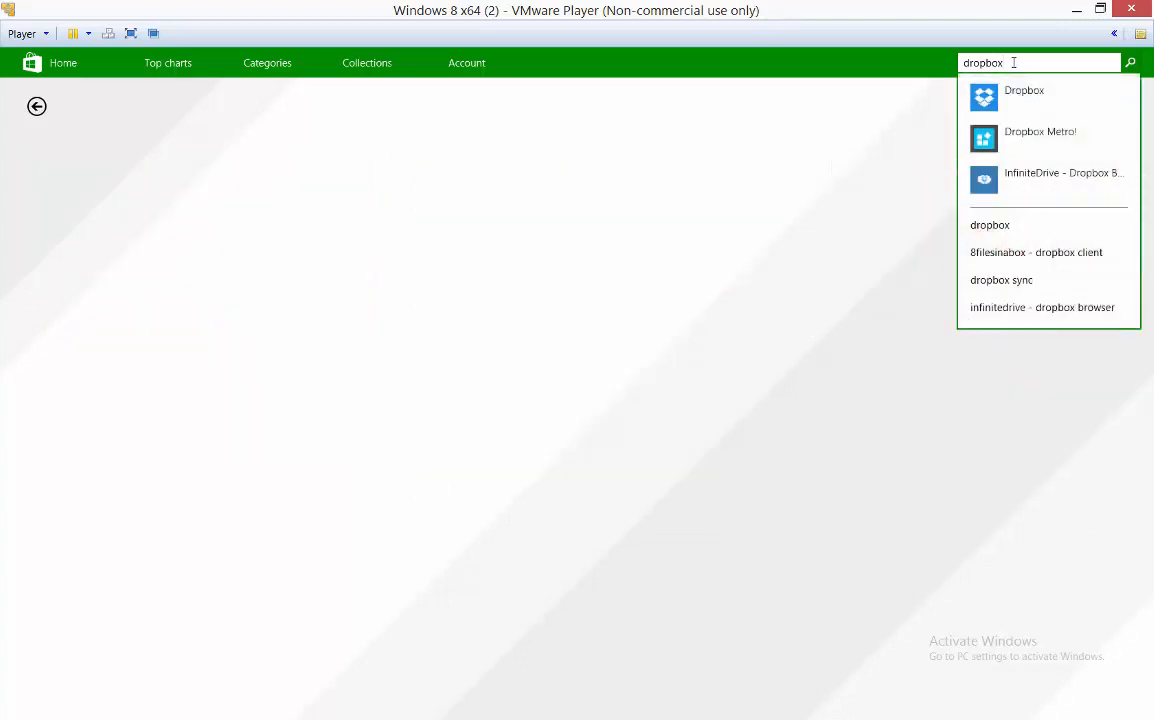
left_click(1130, 62)
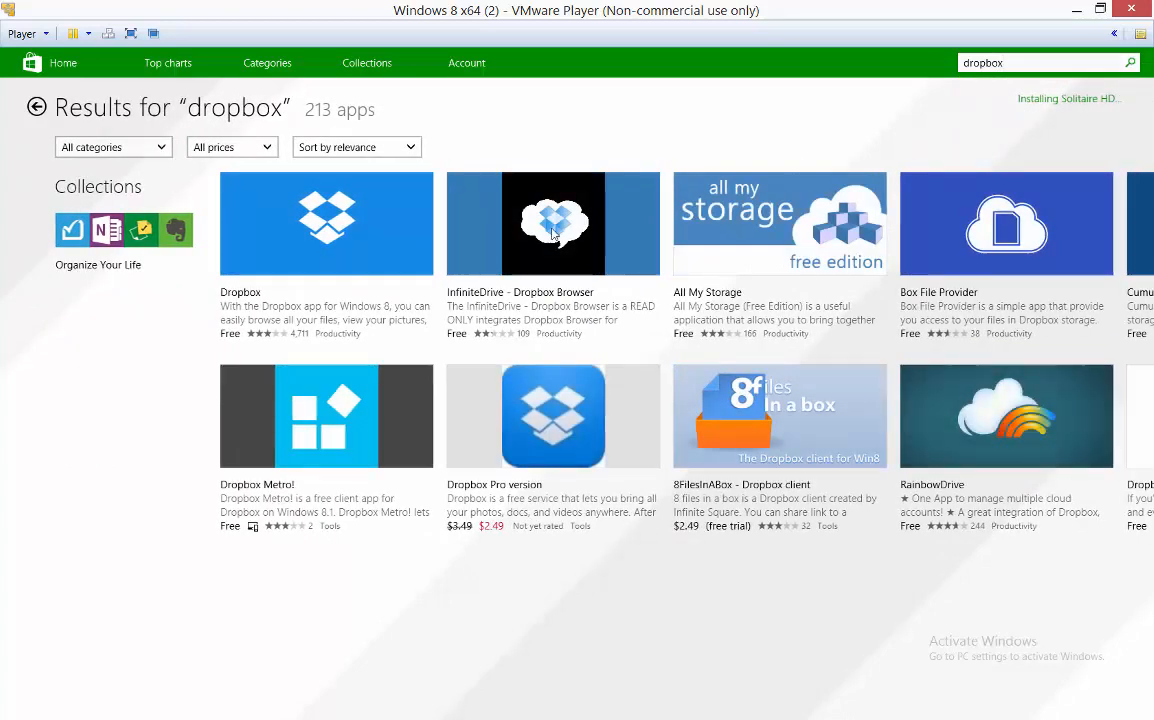
- Select the Dropbox app from the search results to view its details
left_click(326, 224)
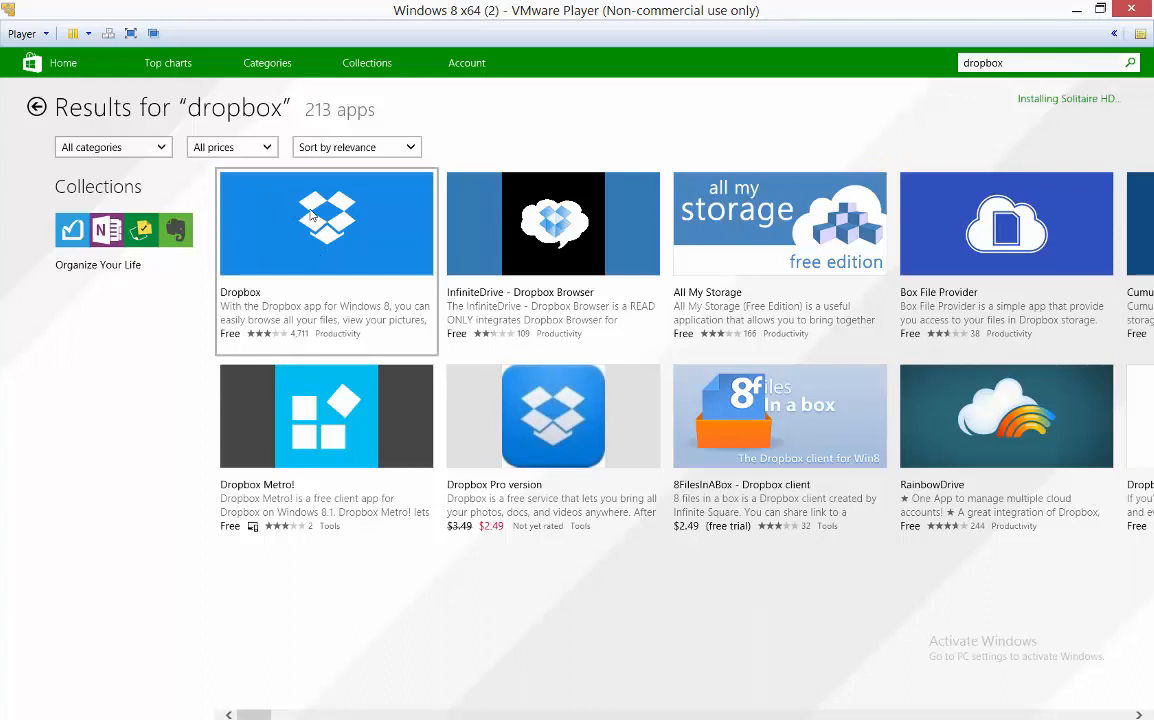
mouse_move(314, 230)
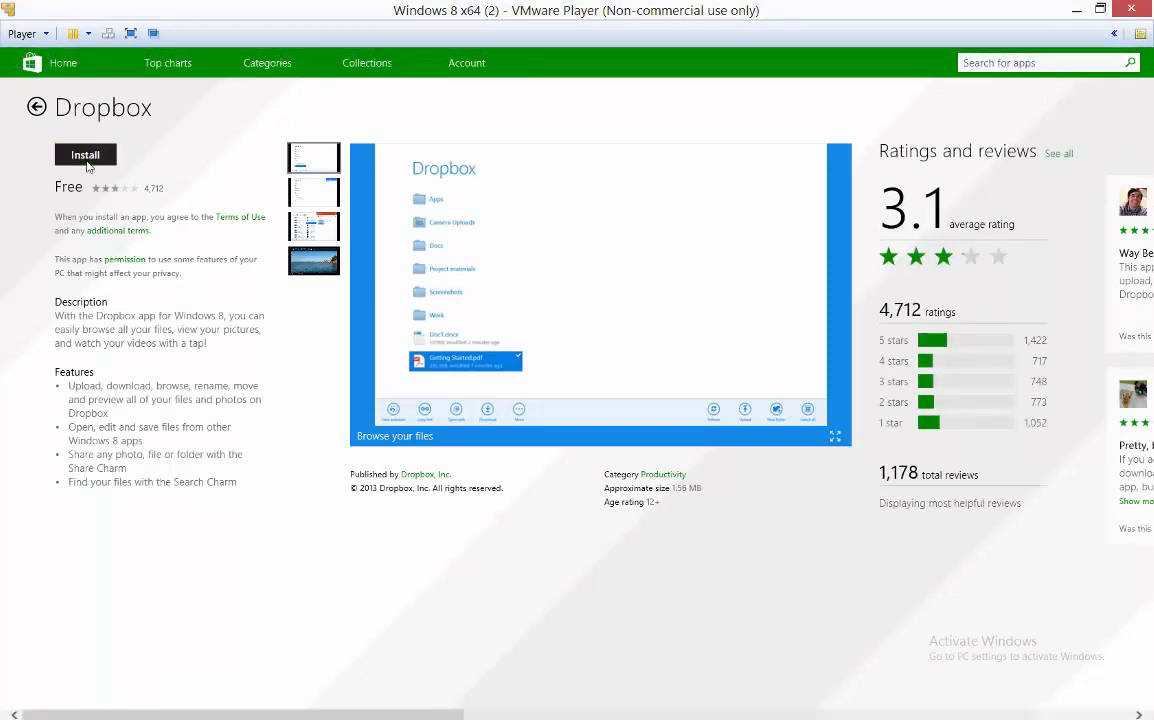
- Install the Dropbox app from its Store page
left_click(84, 154)
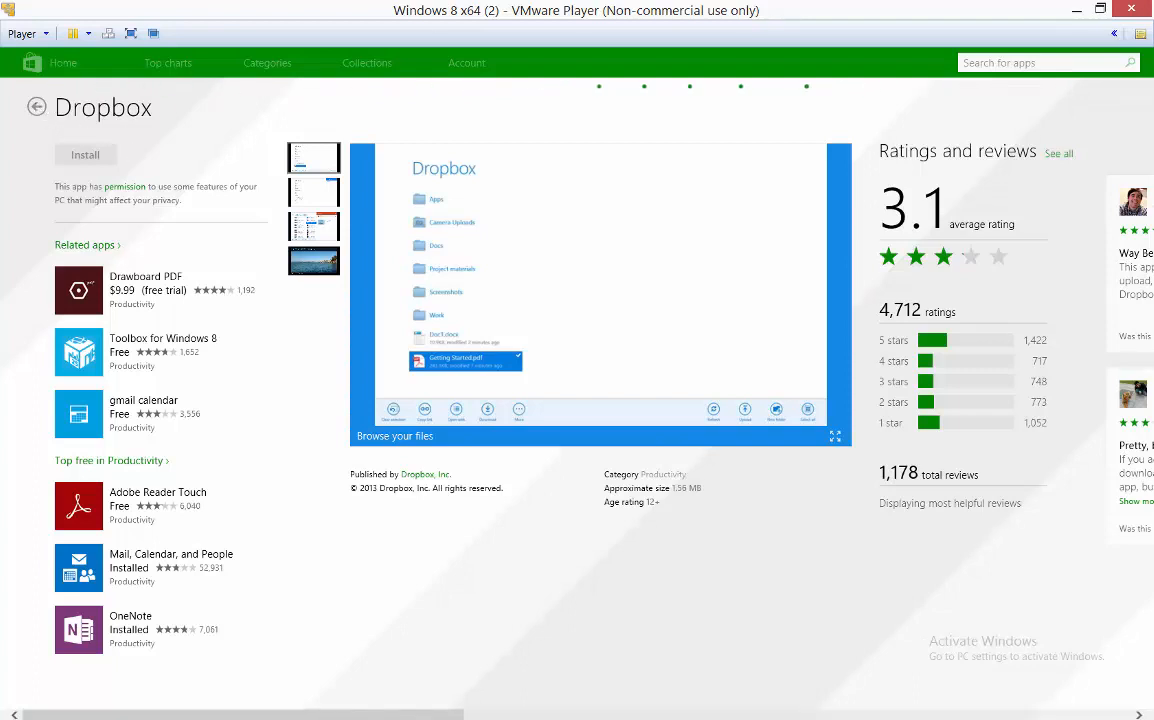
left_click(84, 156)
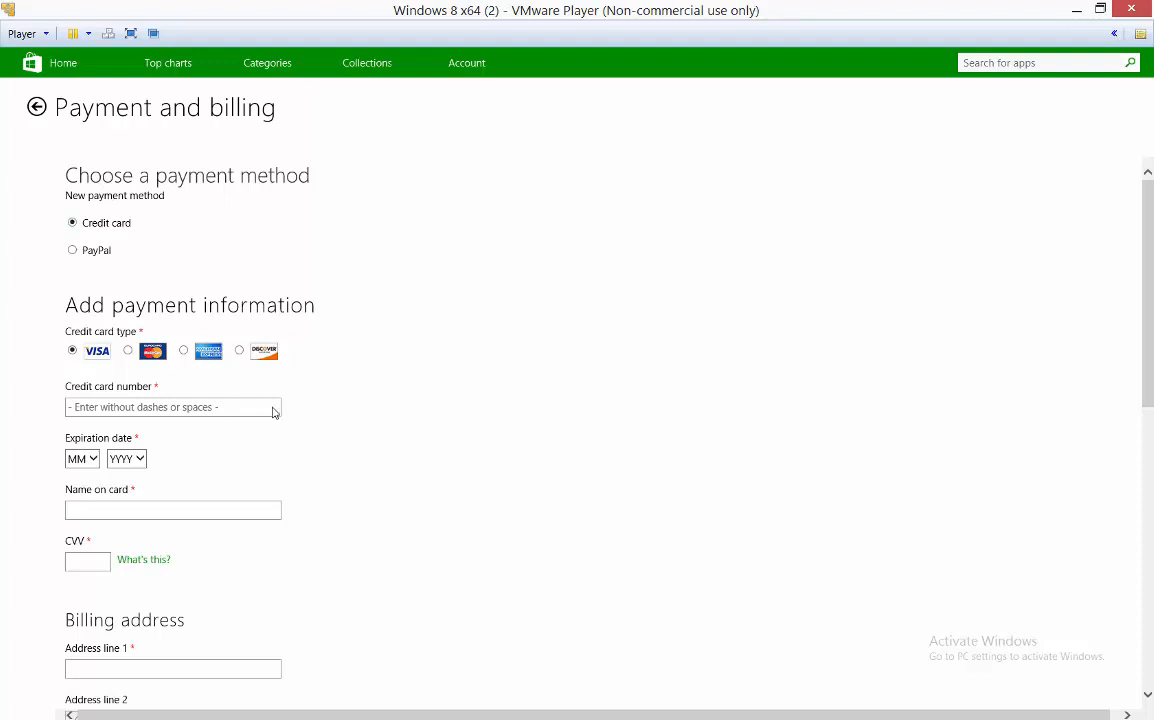
mouse_move(400, 318)
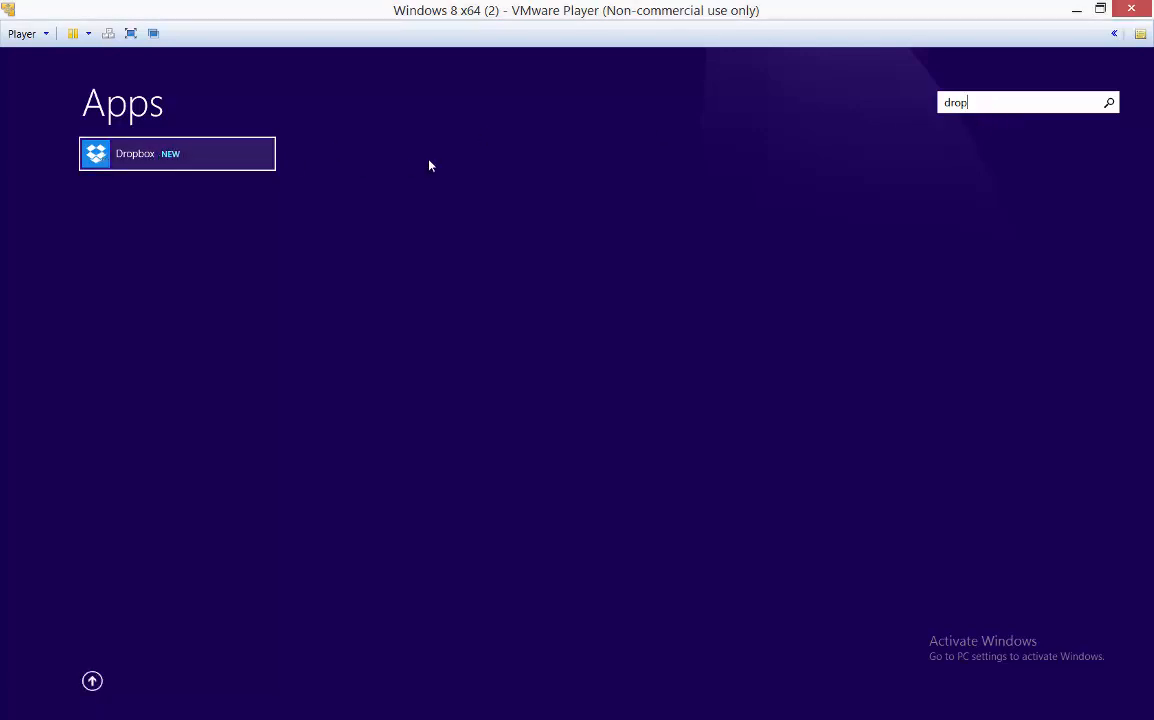
mouse_move(196, 160)
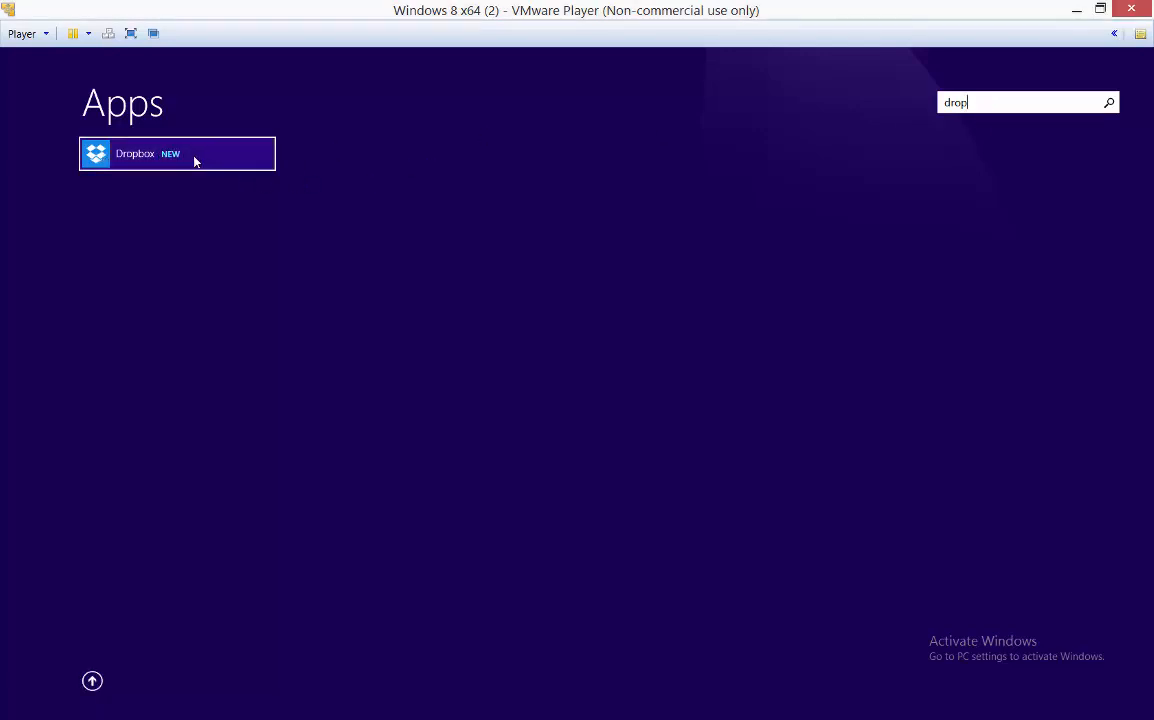
mouse_move(178, 156)
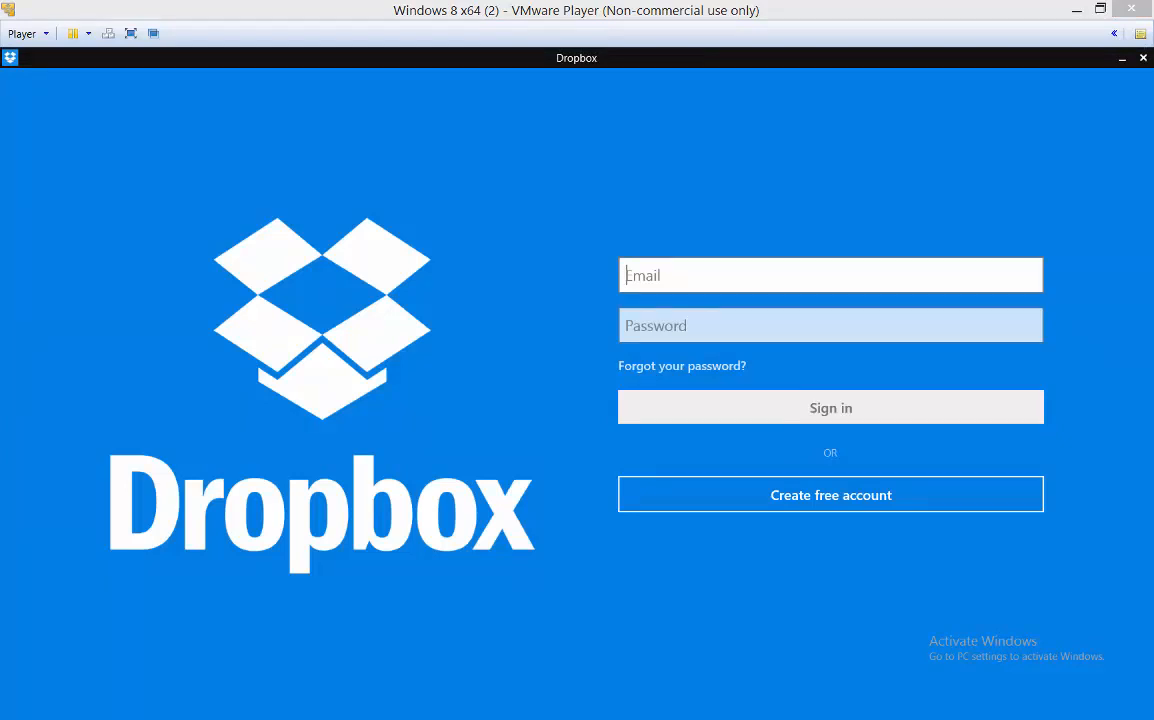
- Sign in with the account email and password to list its folders and Getting Started PDF
left_click(830, 408)
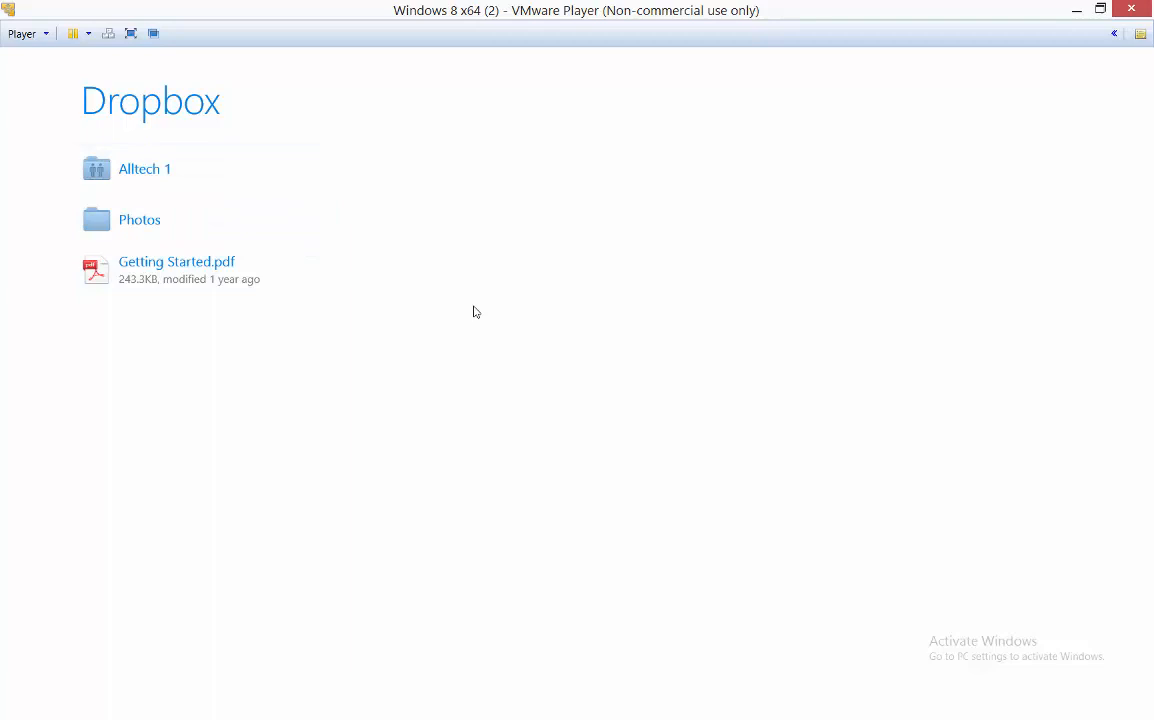
mouse_move(620, 310)
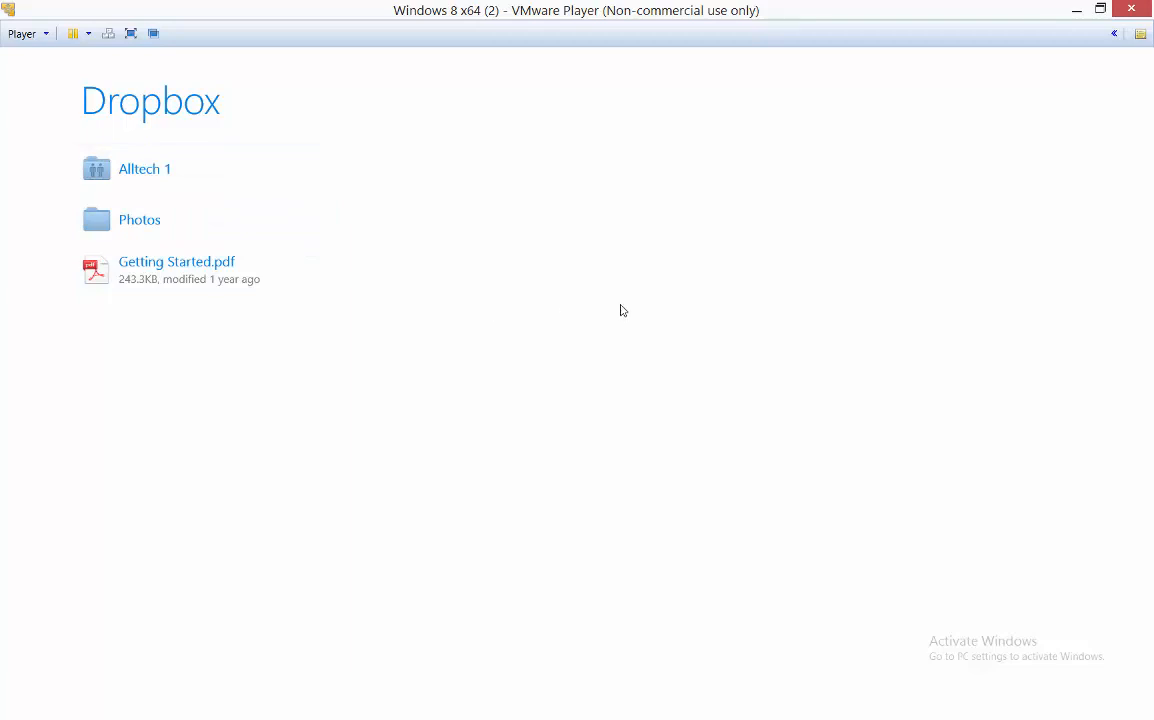
mouse_move(462, 330)
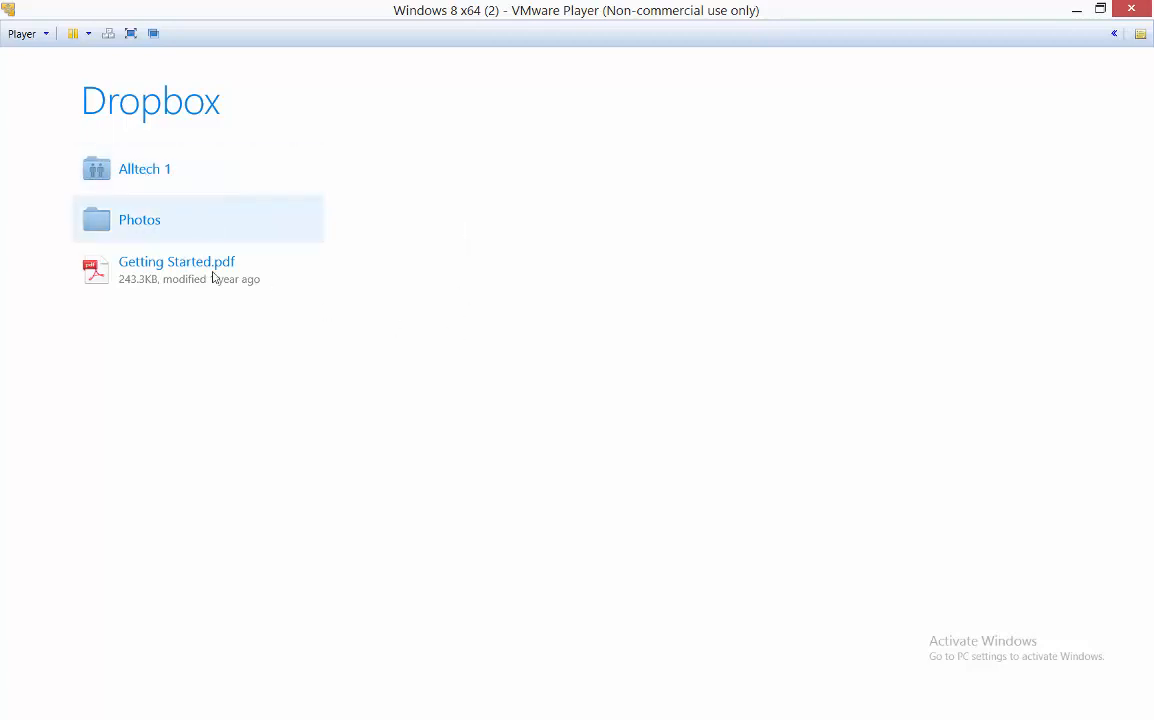
mouse_move(464, 236)
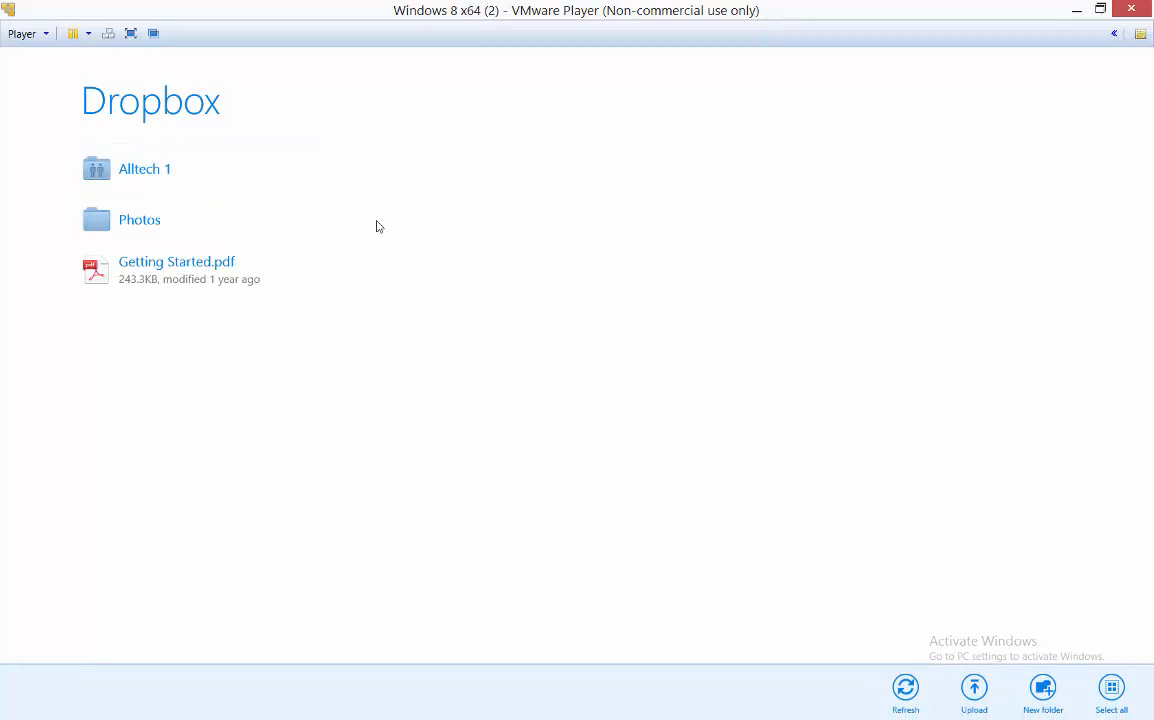
mouse_move(944, 664)
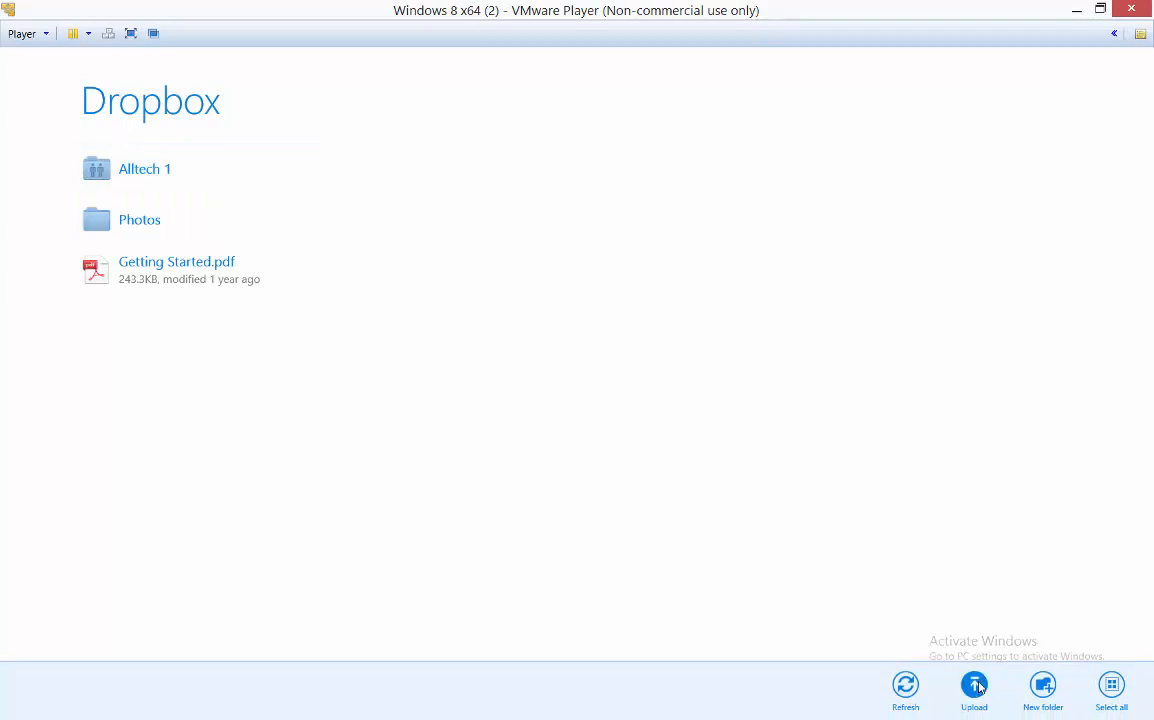
- Show the app bar with Refresh, Upload, New folder and Select all
left_click(972, 692)
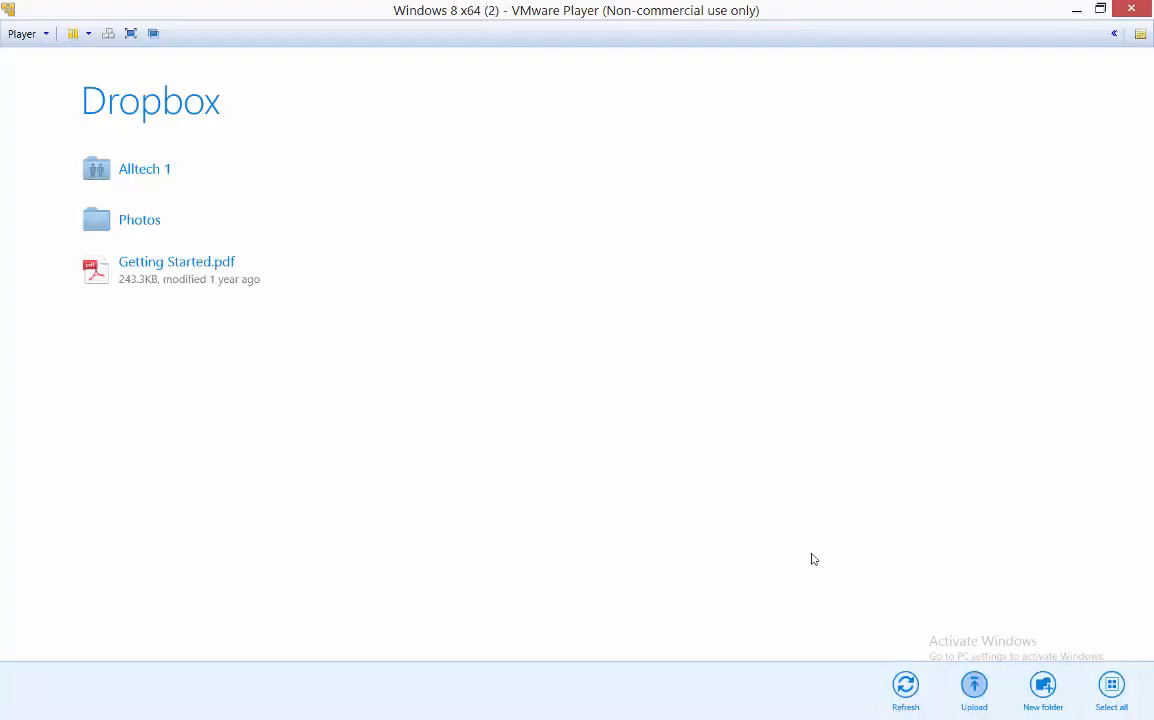
- Create a new folder named 'Test' beside Alltech 1 and Photos
left_click(1042, 690)
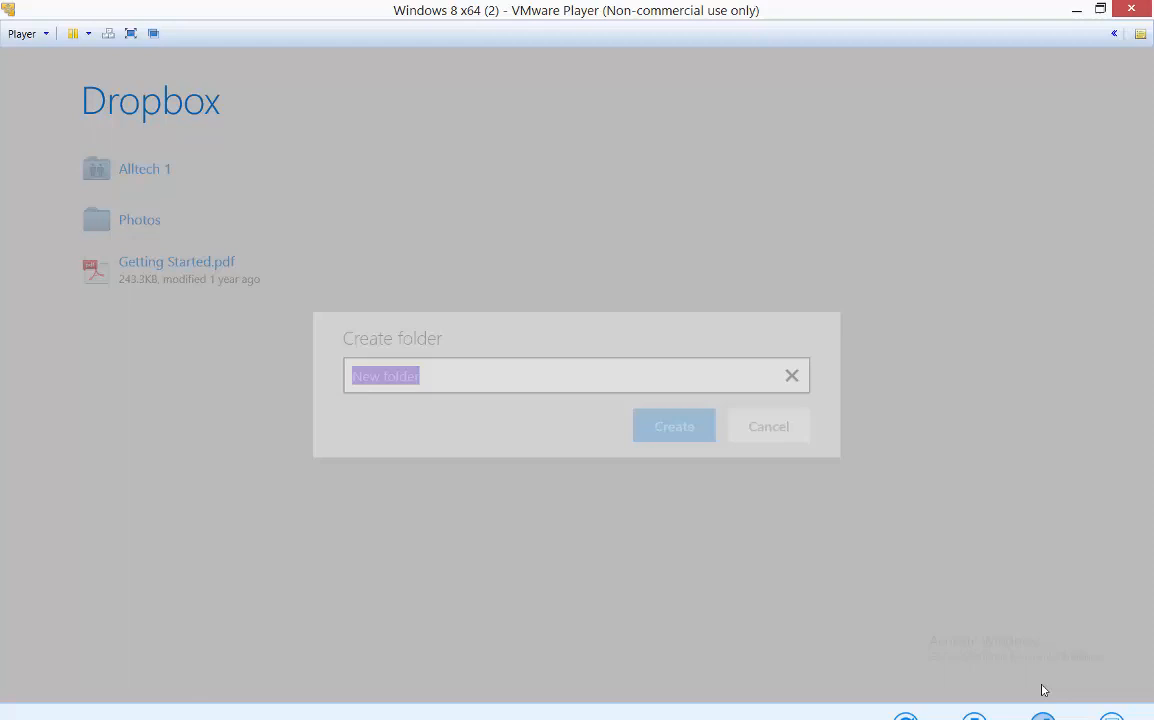
type("Test")
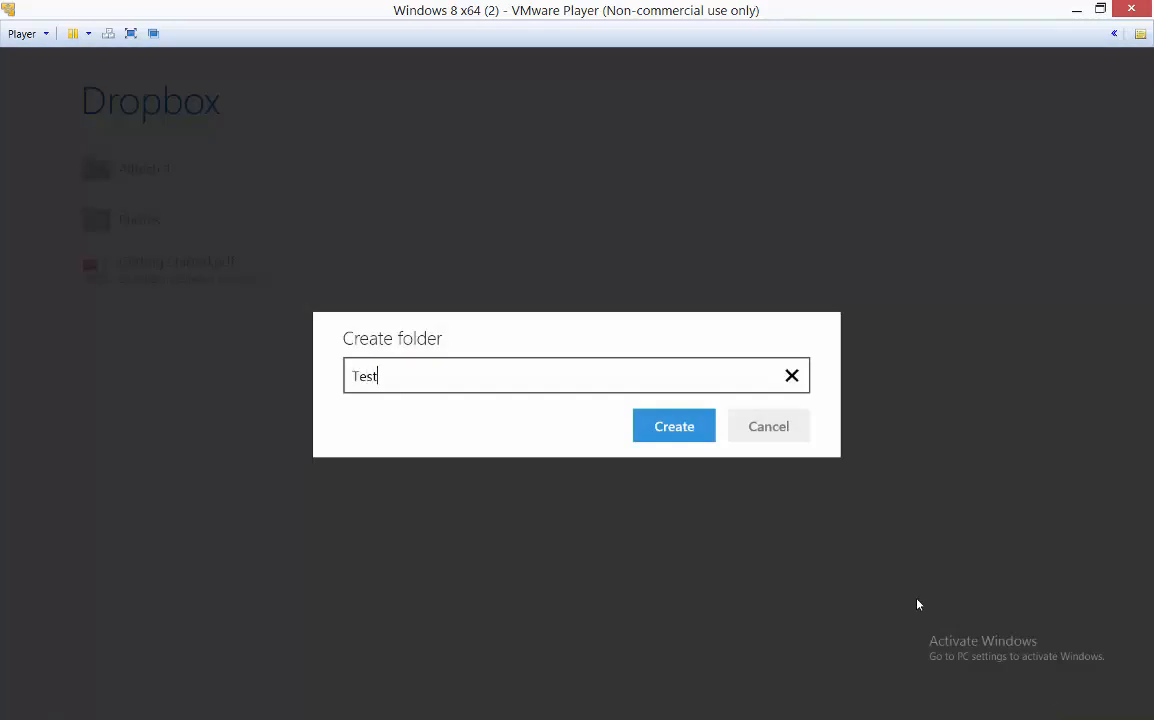
left_click(674, 426)
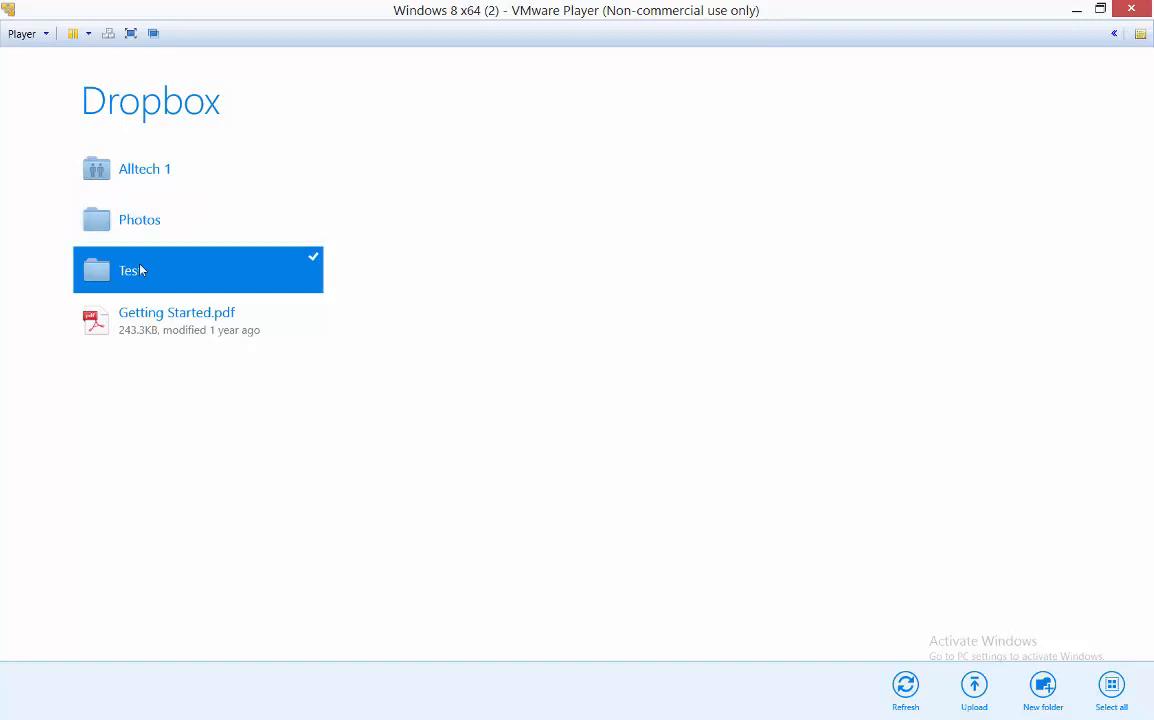
- Open the Test folder and see that it is empty
double_click(130, 270)
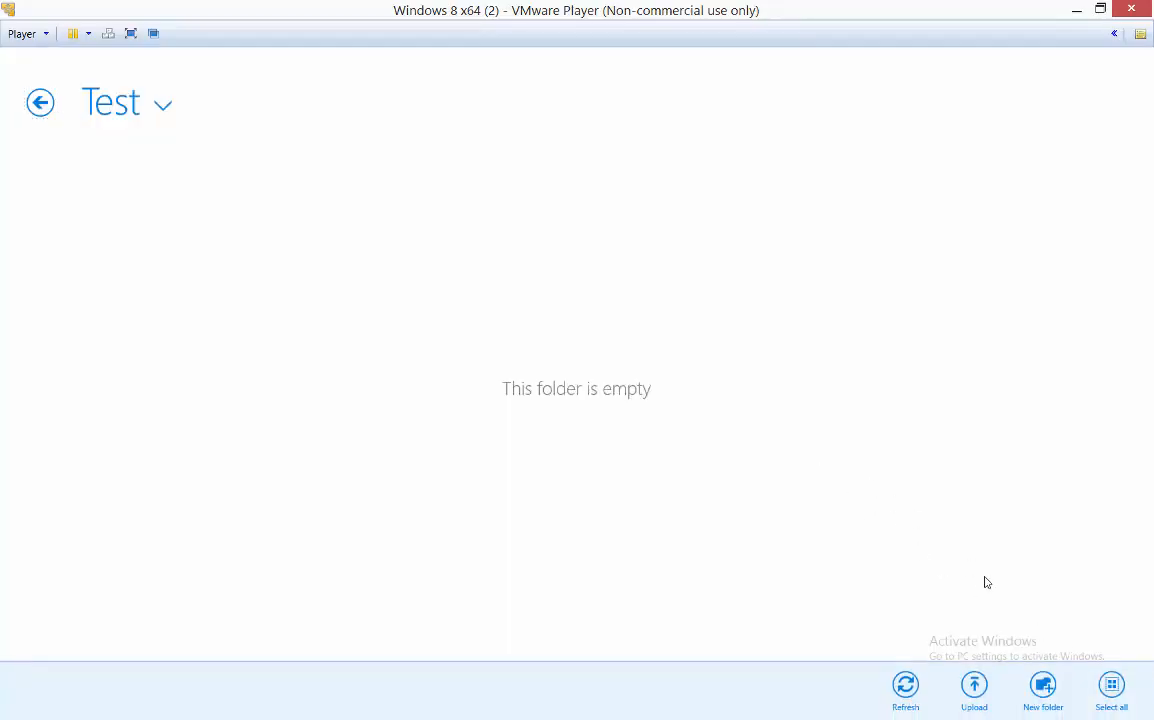
left_click(1112, 690)
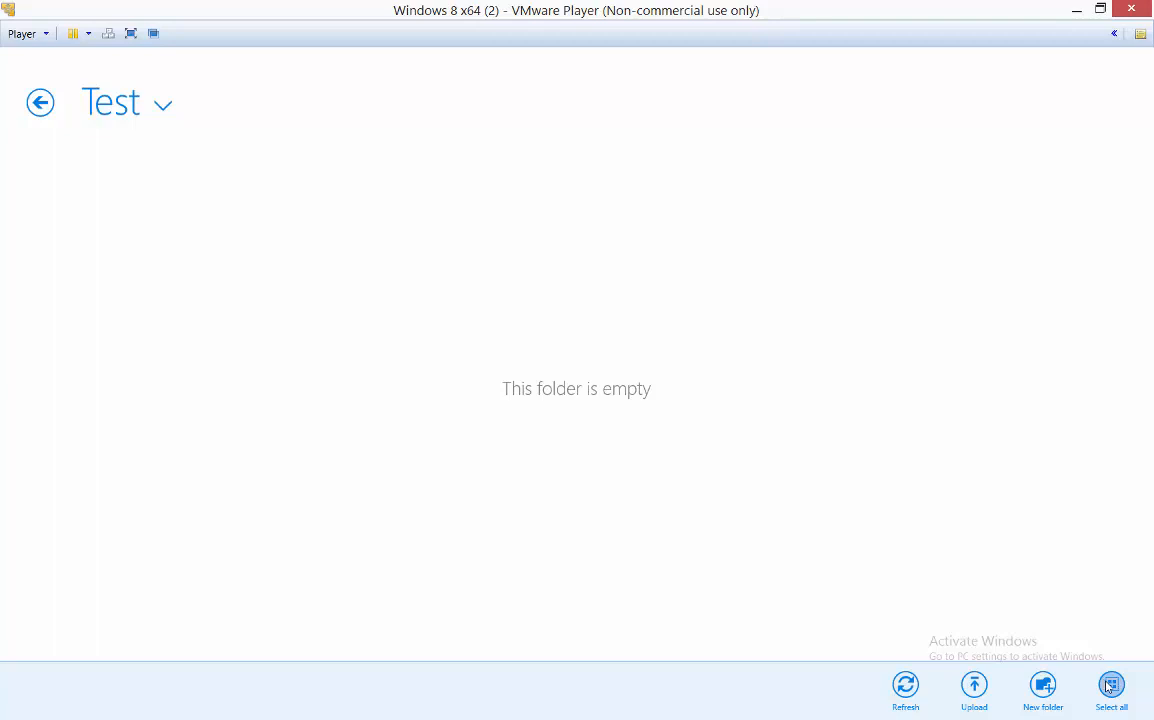
mouse_move(830, 540)
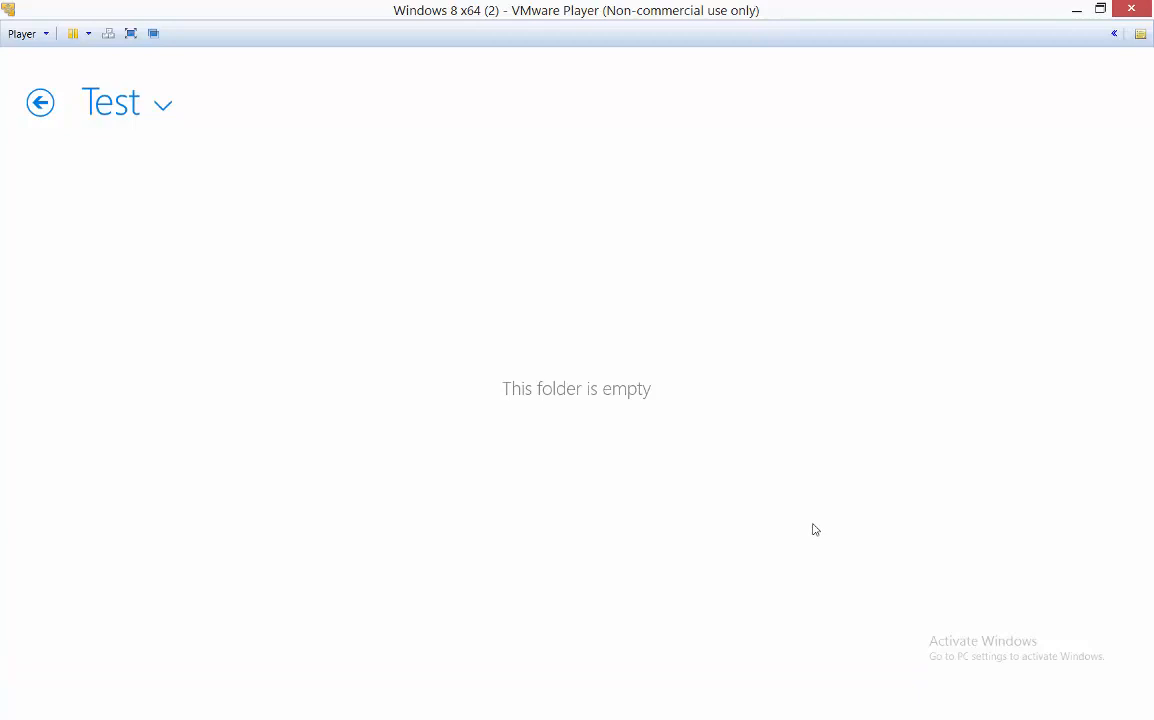
mouse_move(580, 252)
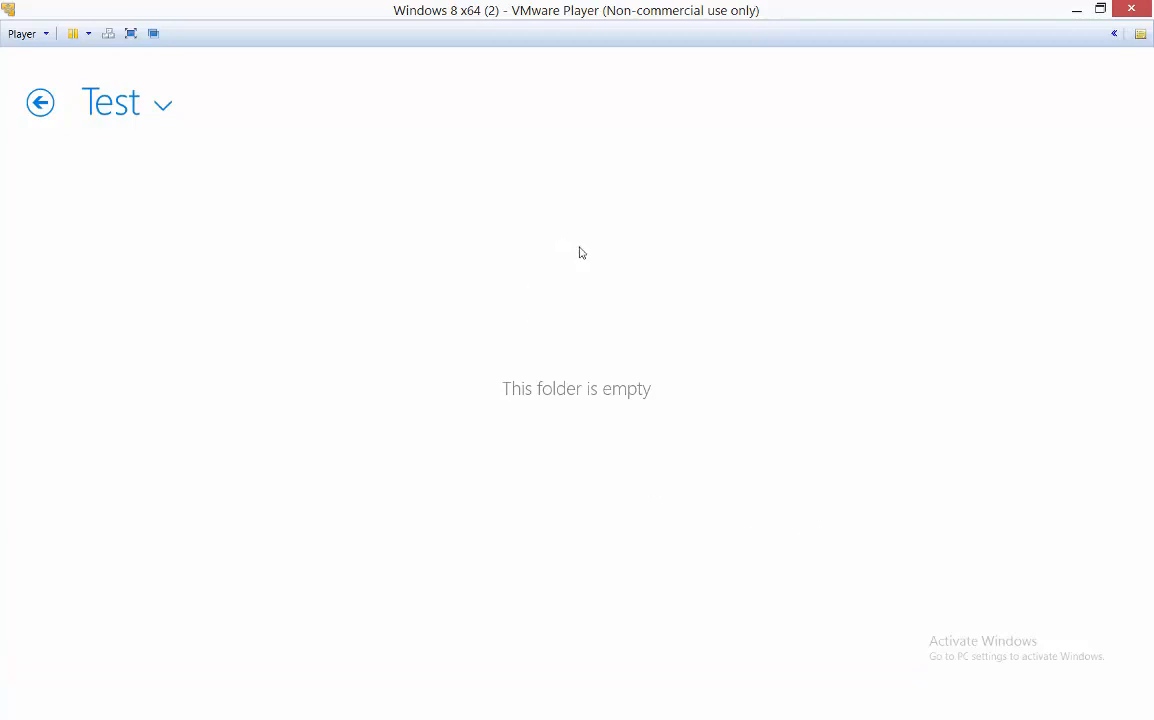